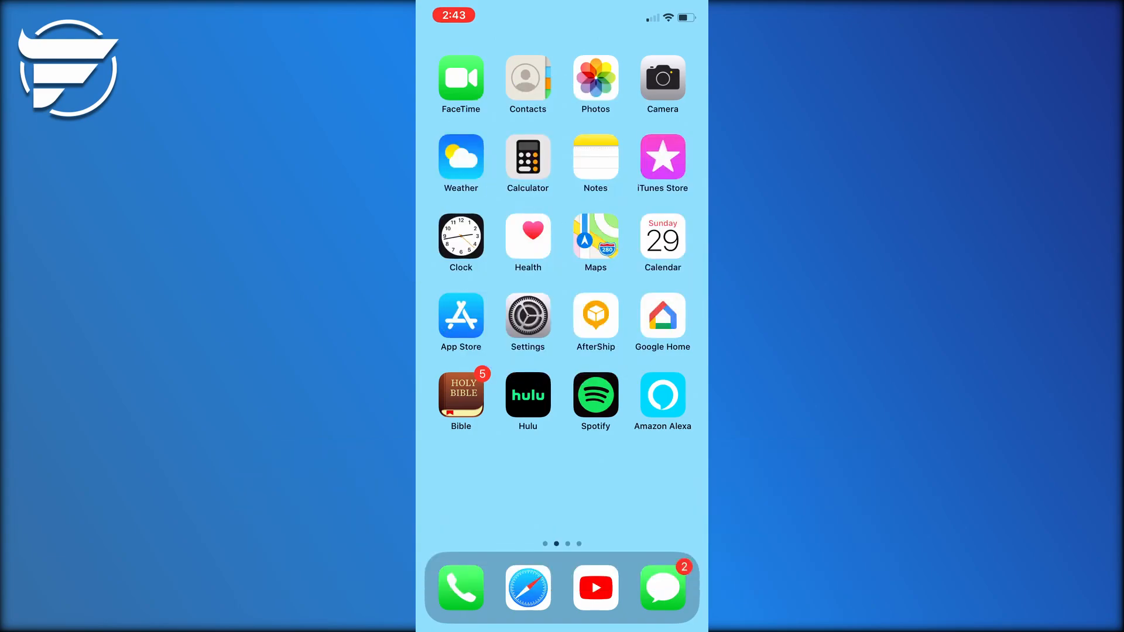
Swipe left through the home screen pages to the last folder page
scroll(left, 3)
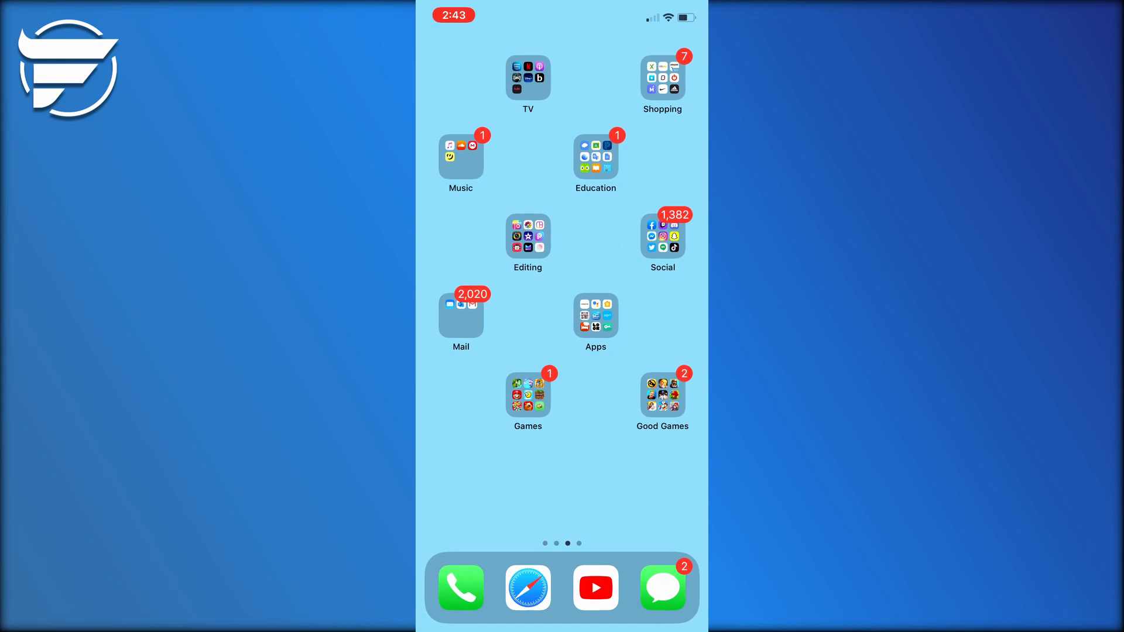
scroll(left, 3)
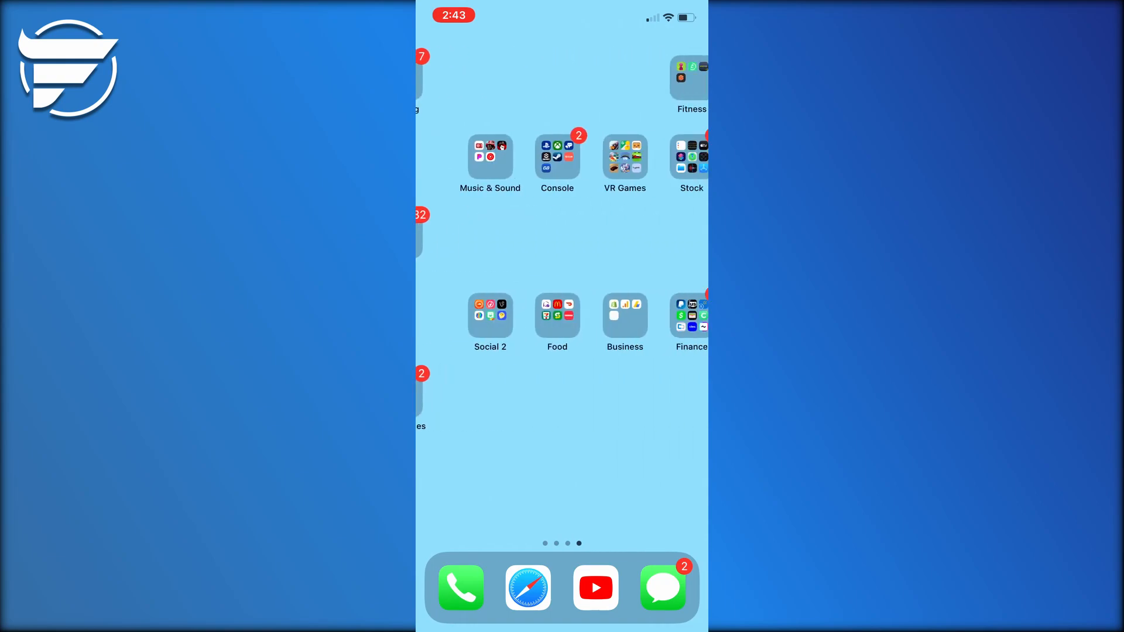
Preview a bright blue solid result from the 'solid blue background' Google Images search
click(528, 588)
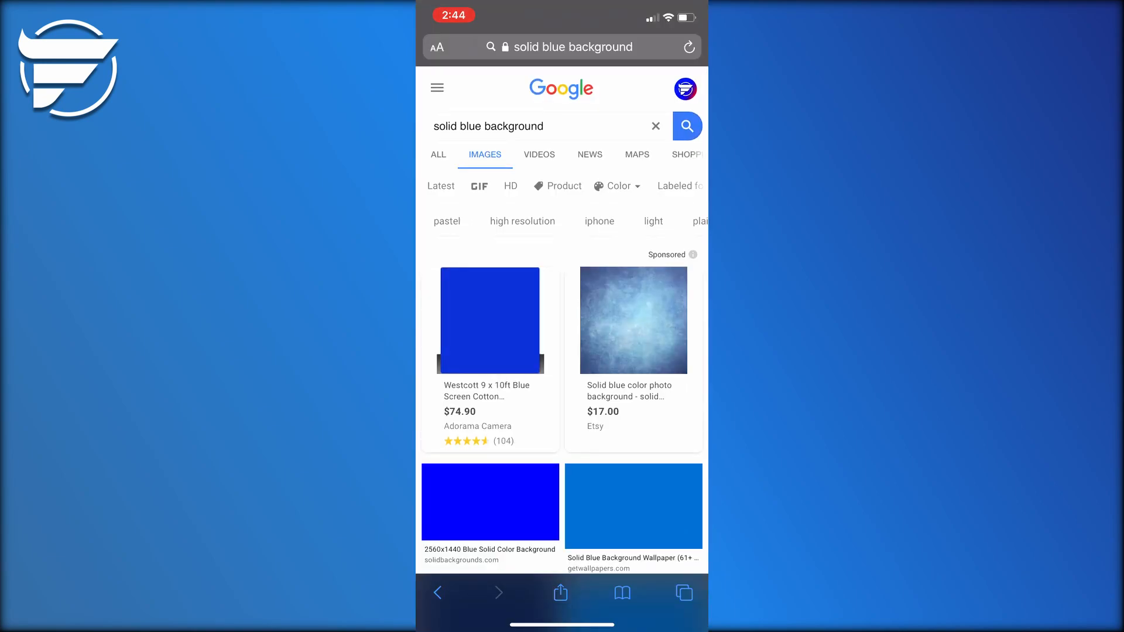
scroll(down, 3)
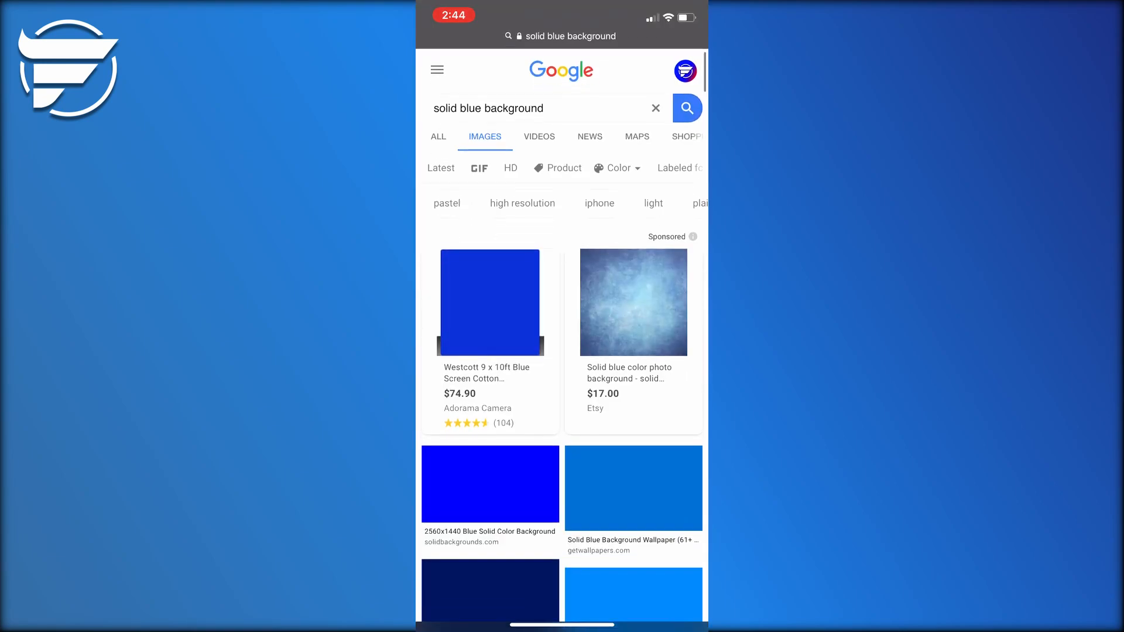
scroll(down, 3)
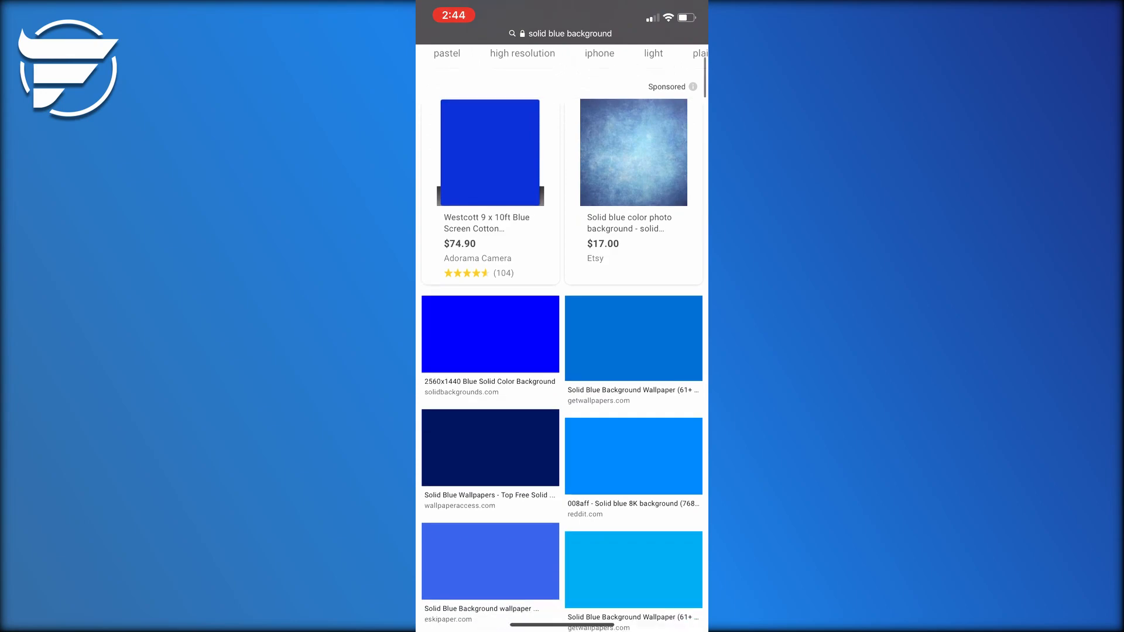
click(489, 335)
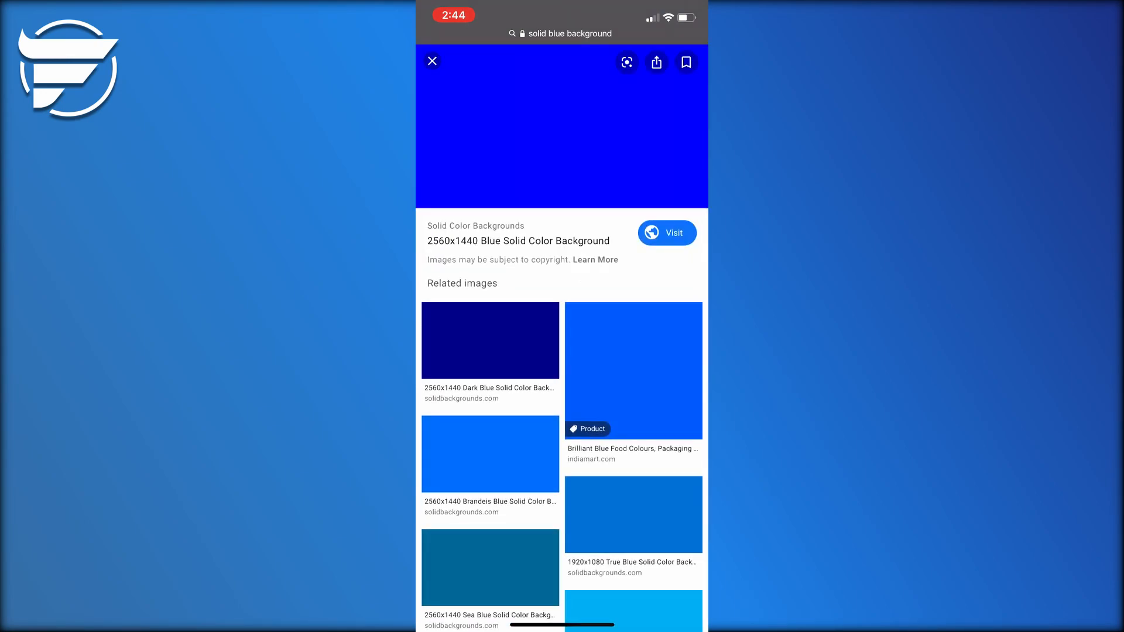
scroll(down, 3)
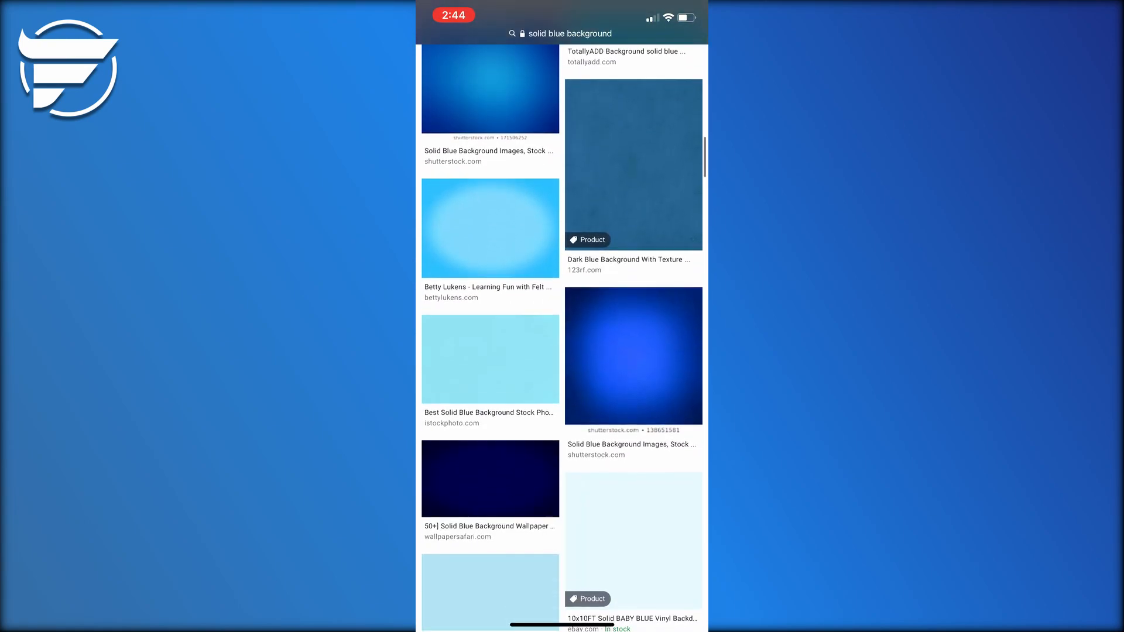
scroll(down, 3)
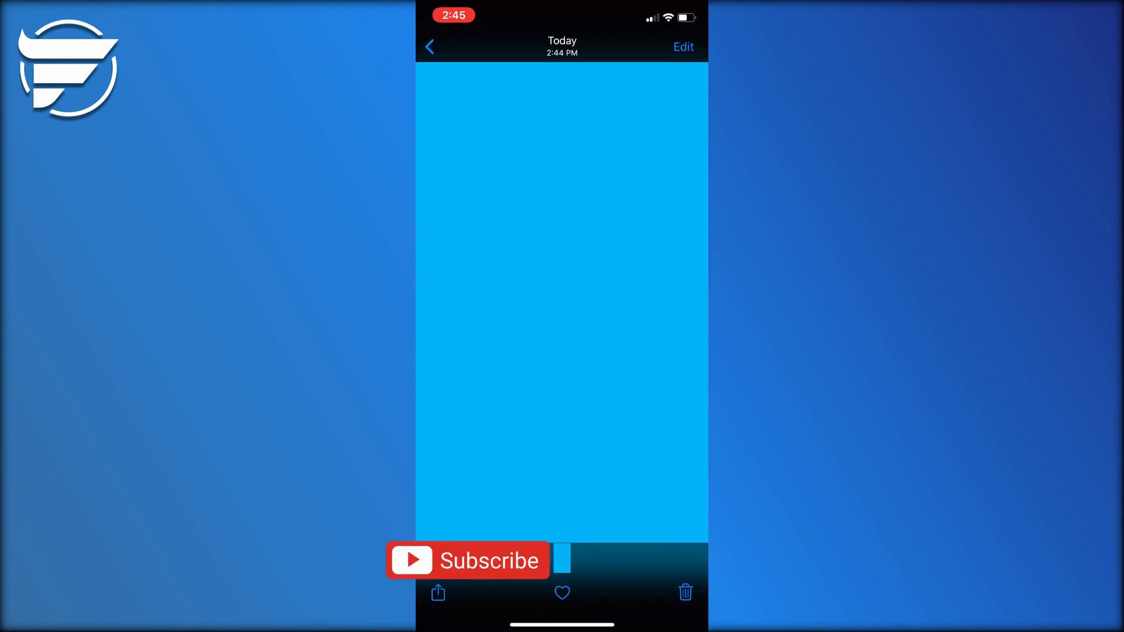
Set the light blue image as Home Screen wallpaper with Perspective Zoom off
click(438, 593)
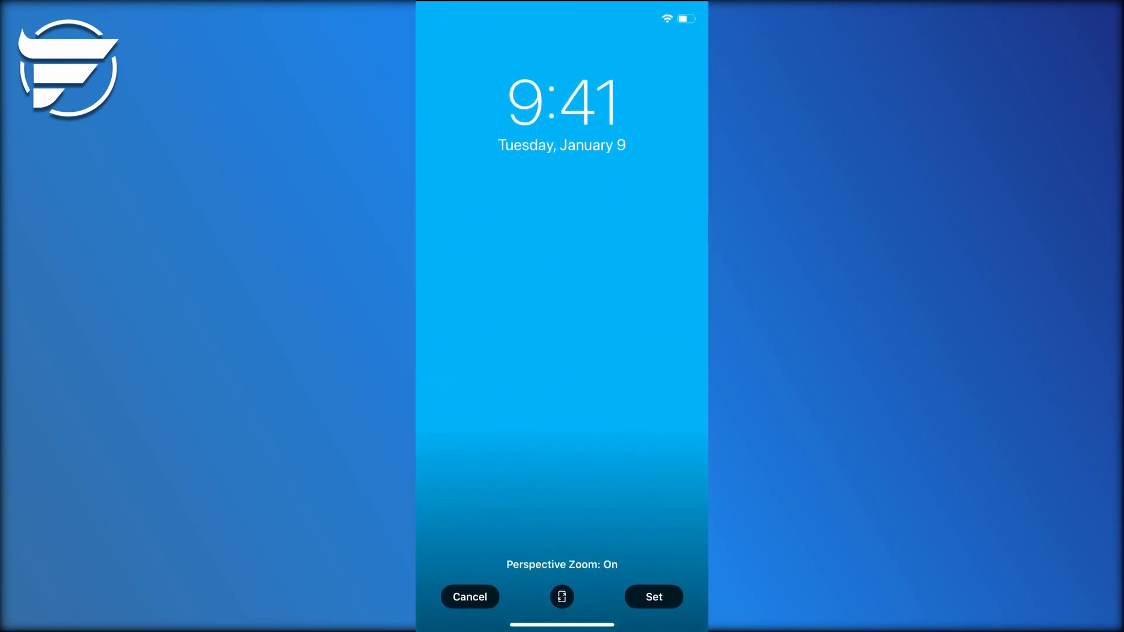
click(562, 597)
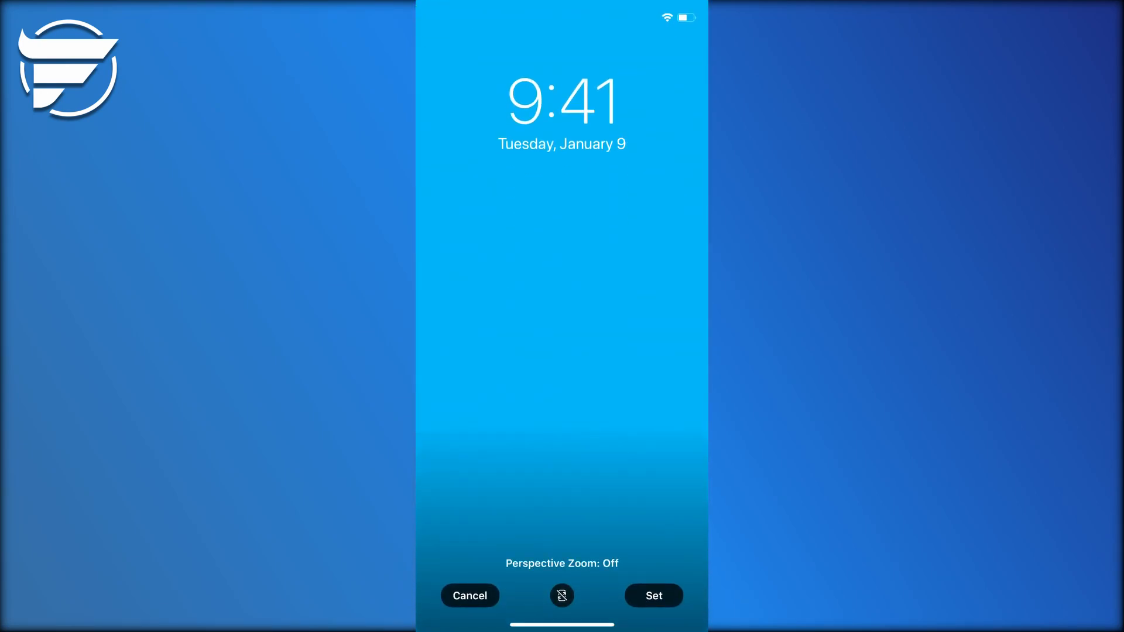
click(652, 596)
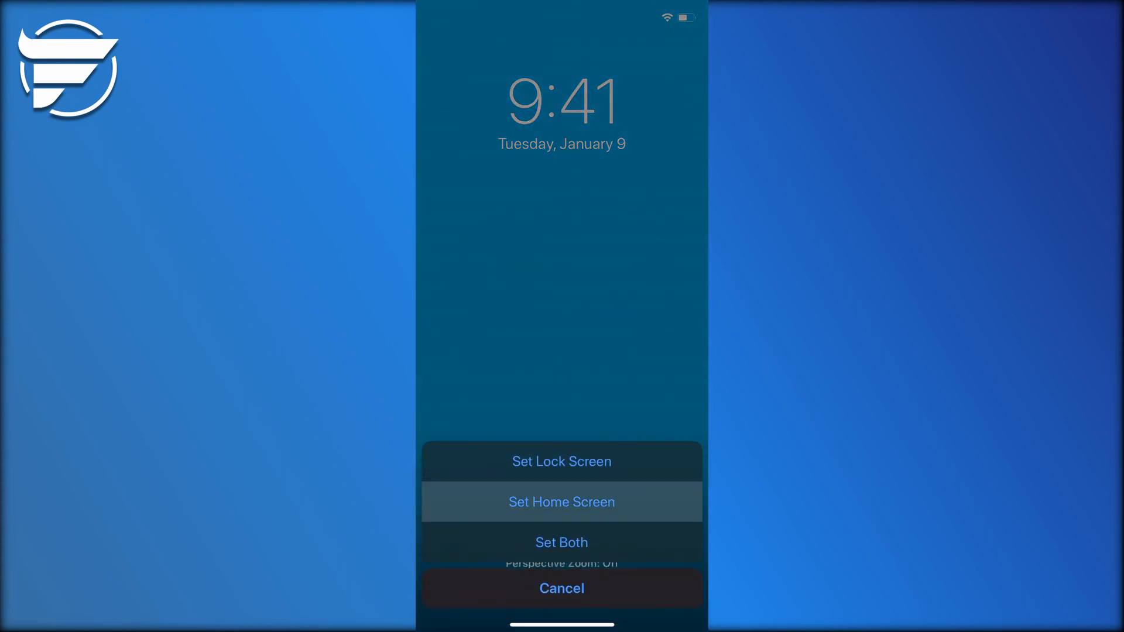
click(561, 502)
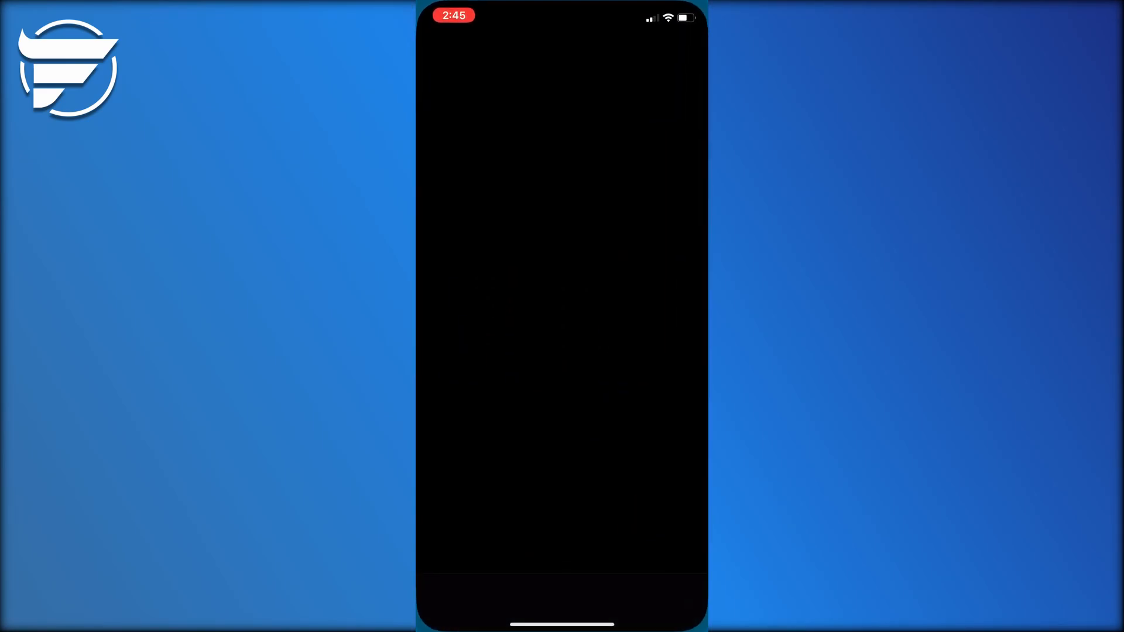
Launch Shortcuts from its App Store search result and start a new shortcut
text(Sh)
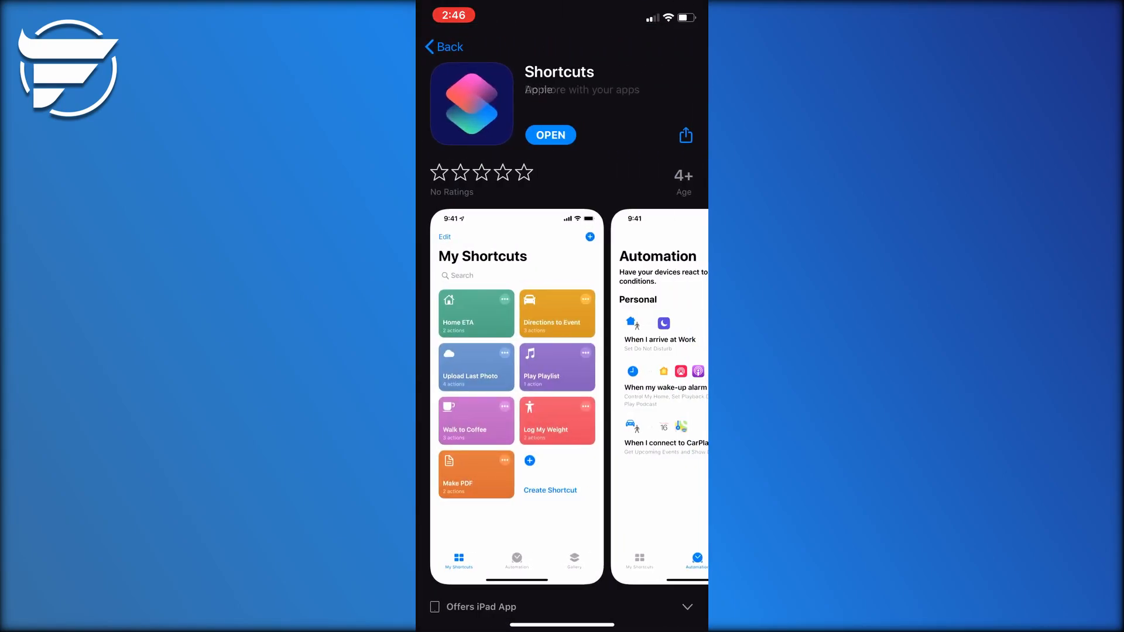
click(549, 134)
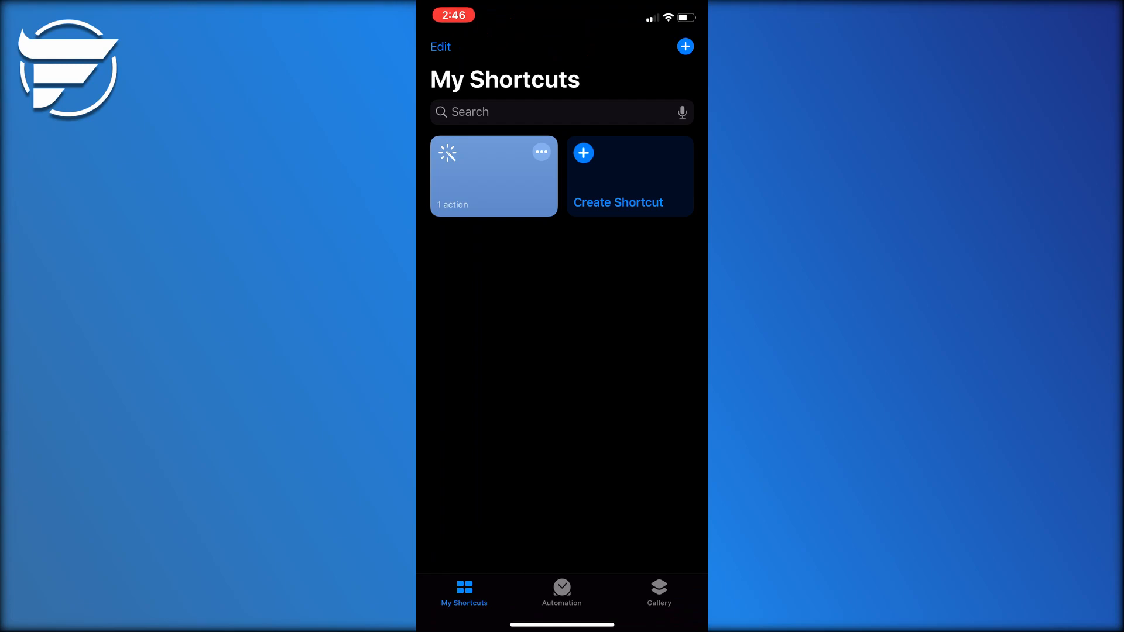
click(629, 176)
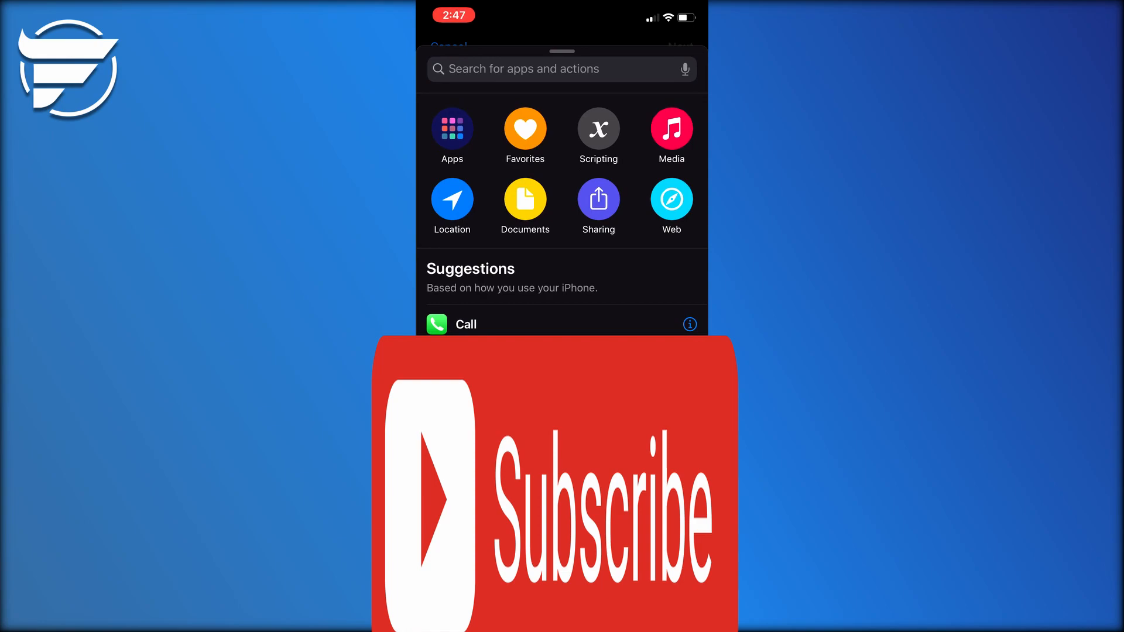
Add a Scripting 'Open App' action and start choosing its target app
click(598, 131)
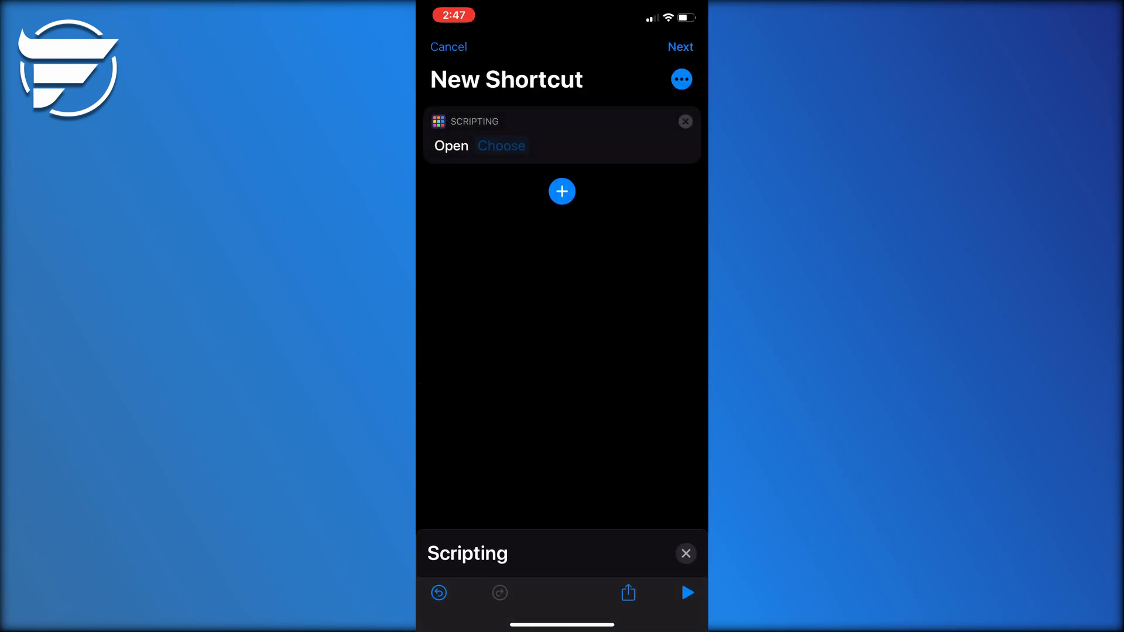
click(501, 146)
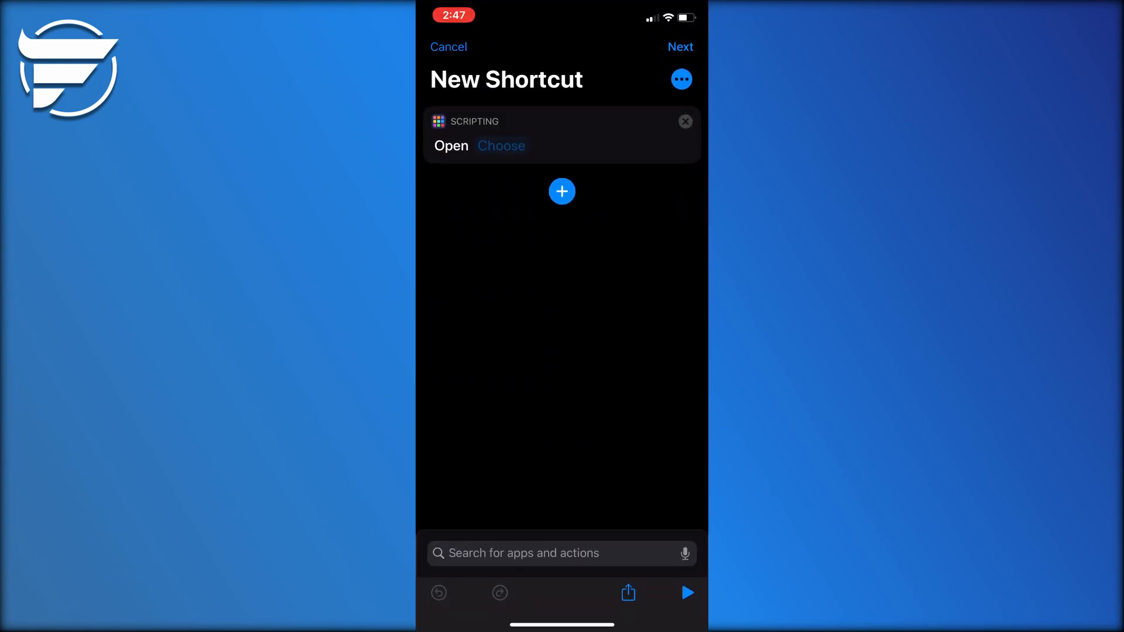
click(501, 146)
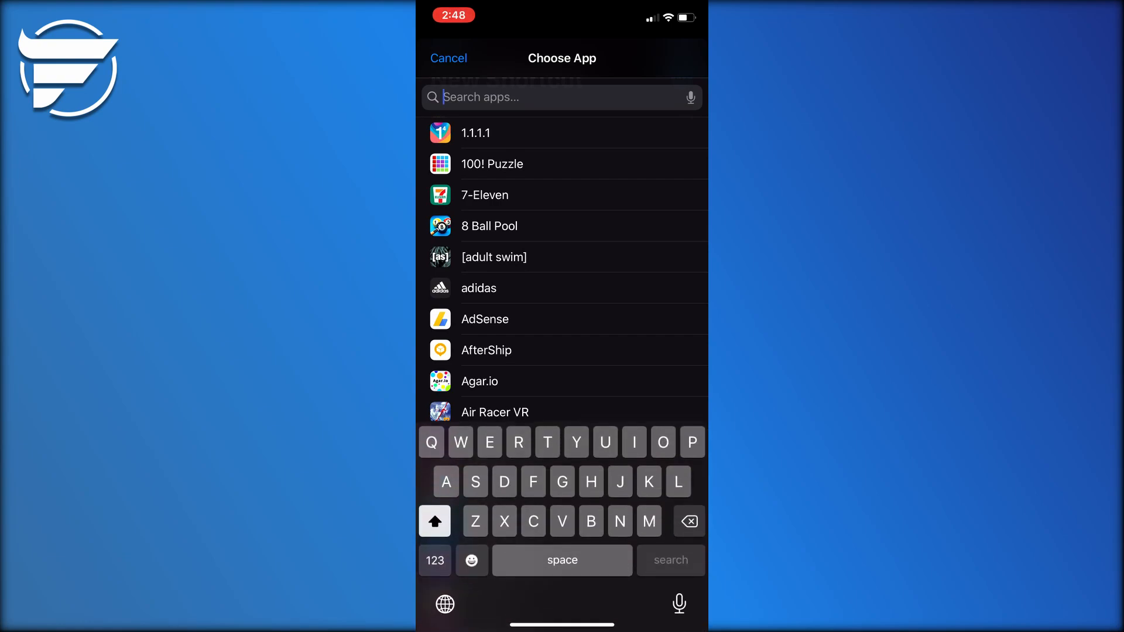
Search 'Settin' and pick Settings as the app to open
text(Settin)
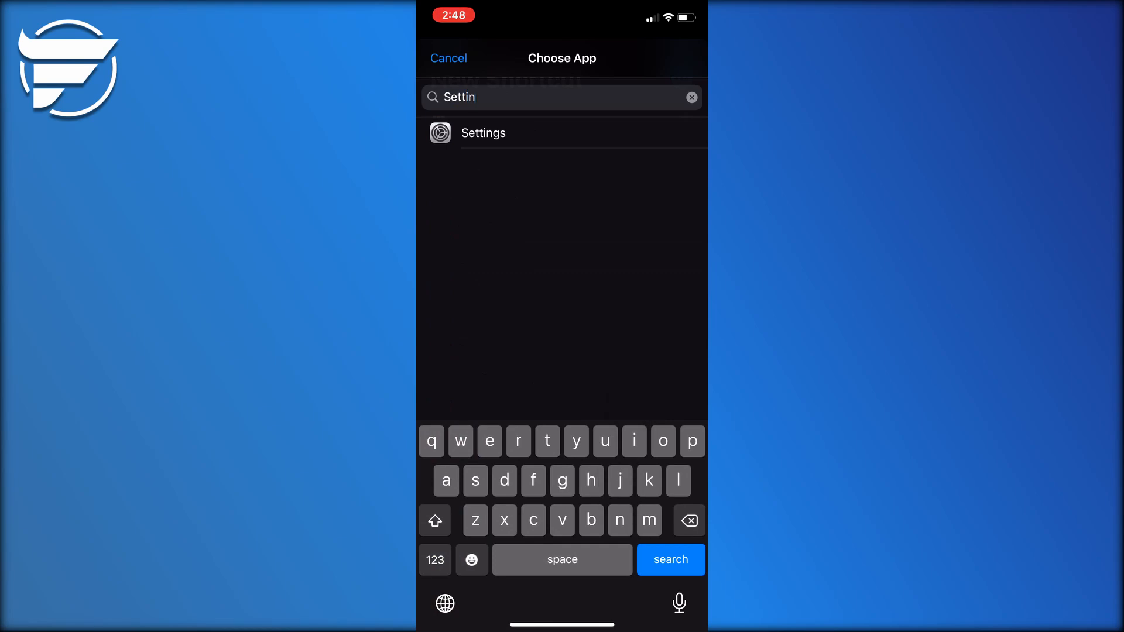
click(482, 134)
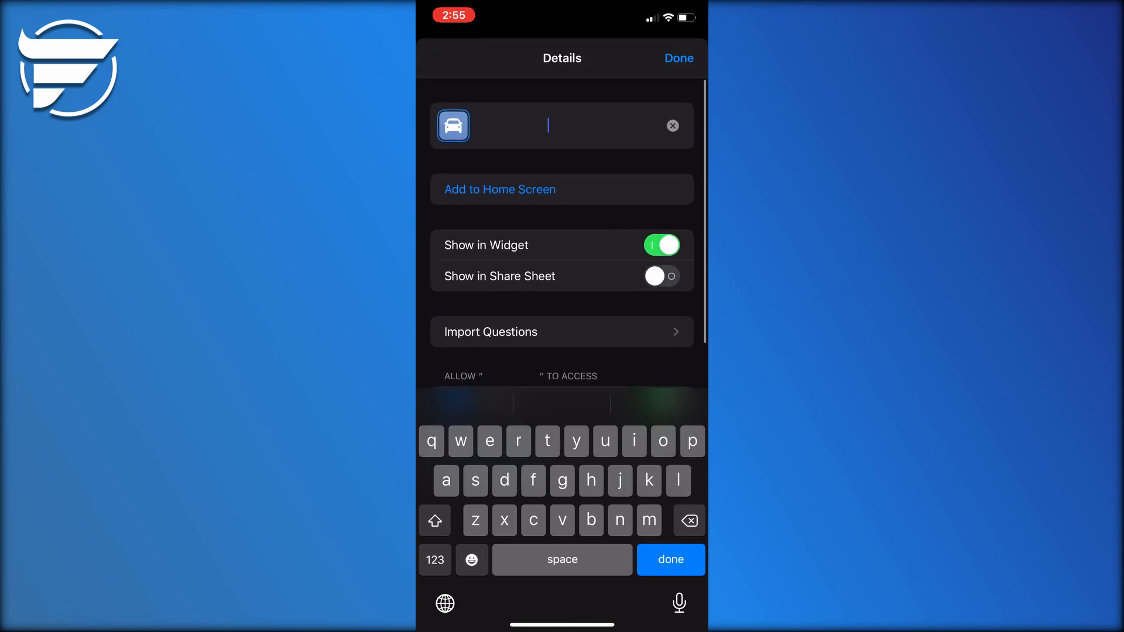
Add the shortcut to the Home Screen unnamed, using the light blue photo as icon
click(499, 189)
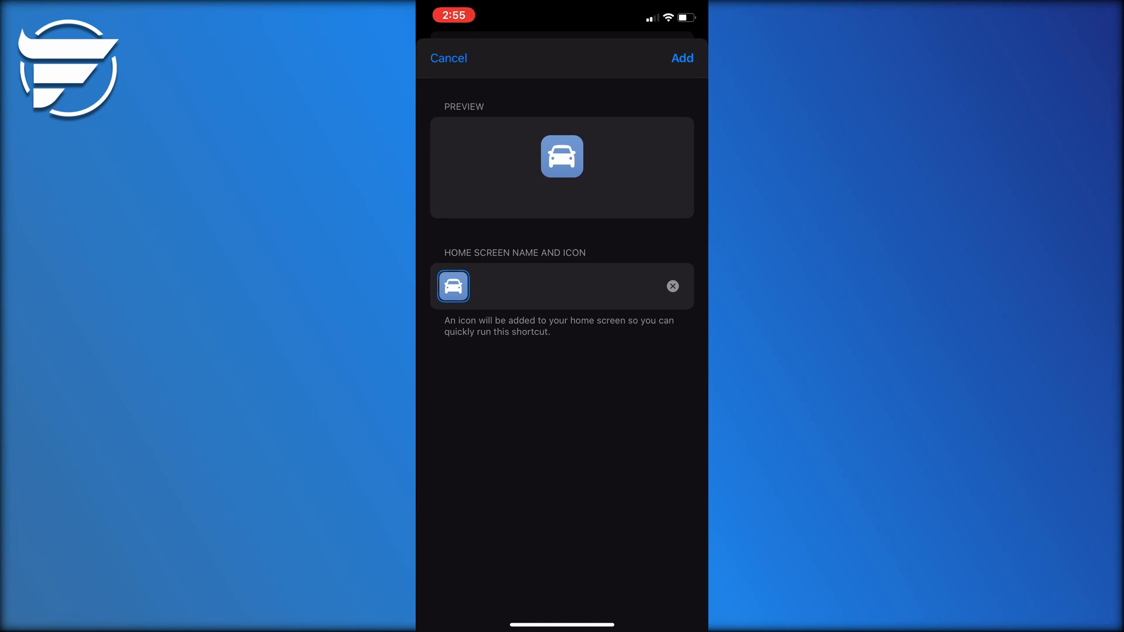
click(453, 286)
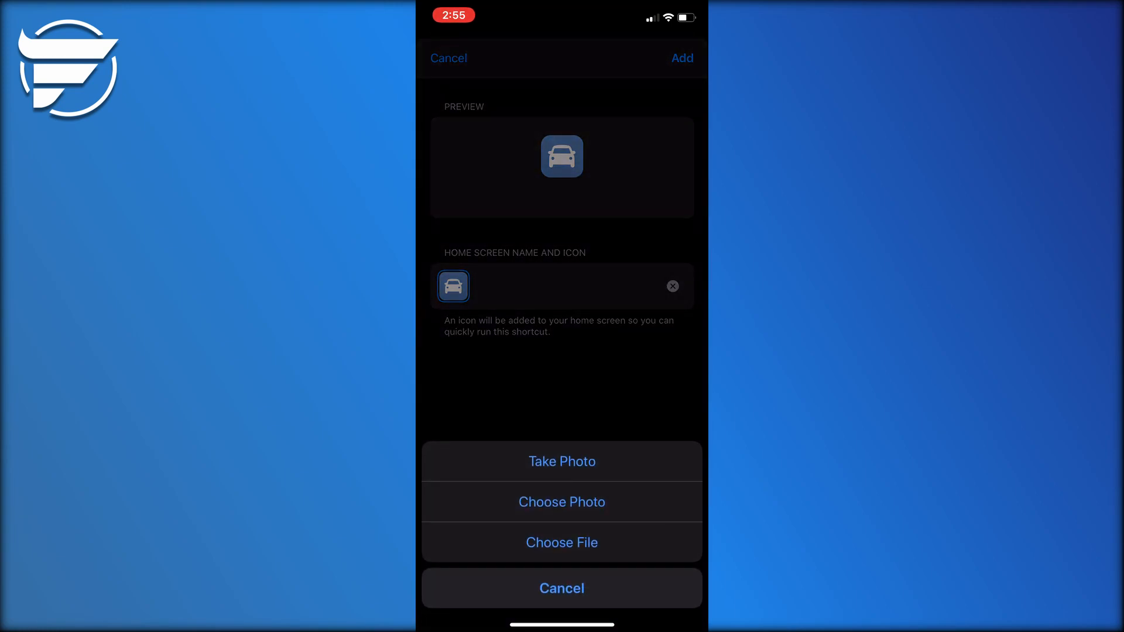
click(562, 502)
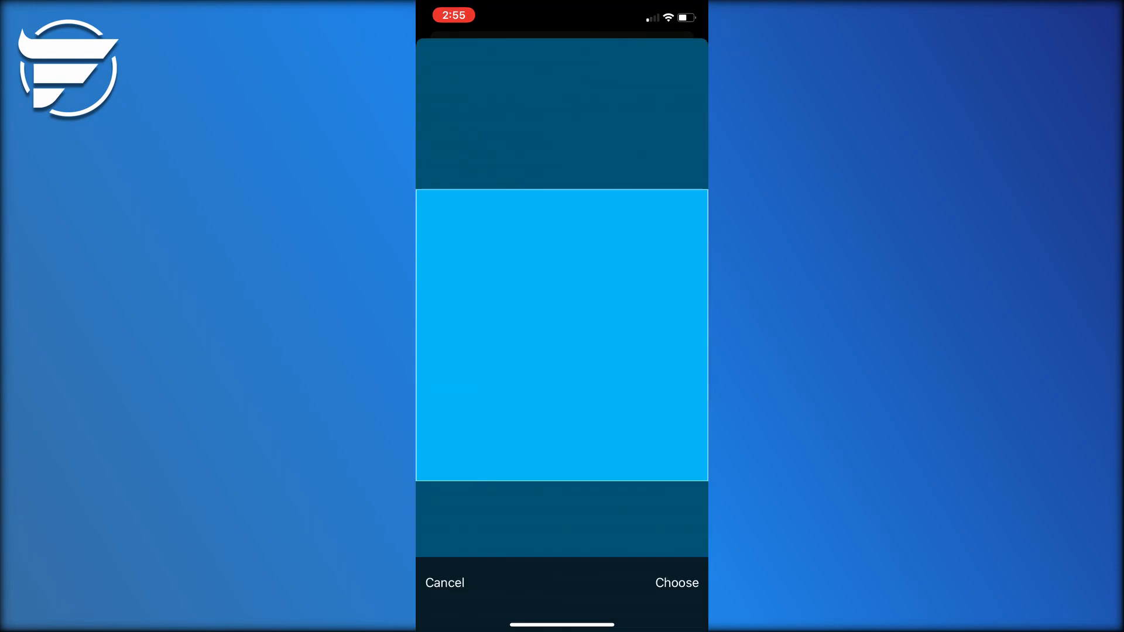
click(675, 583)
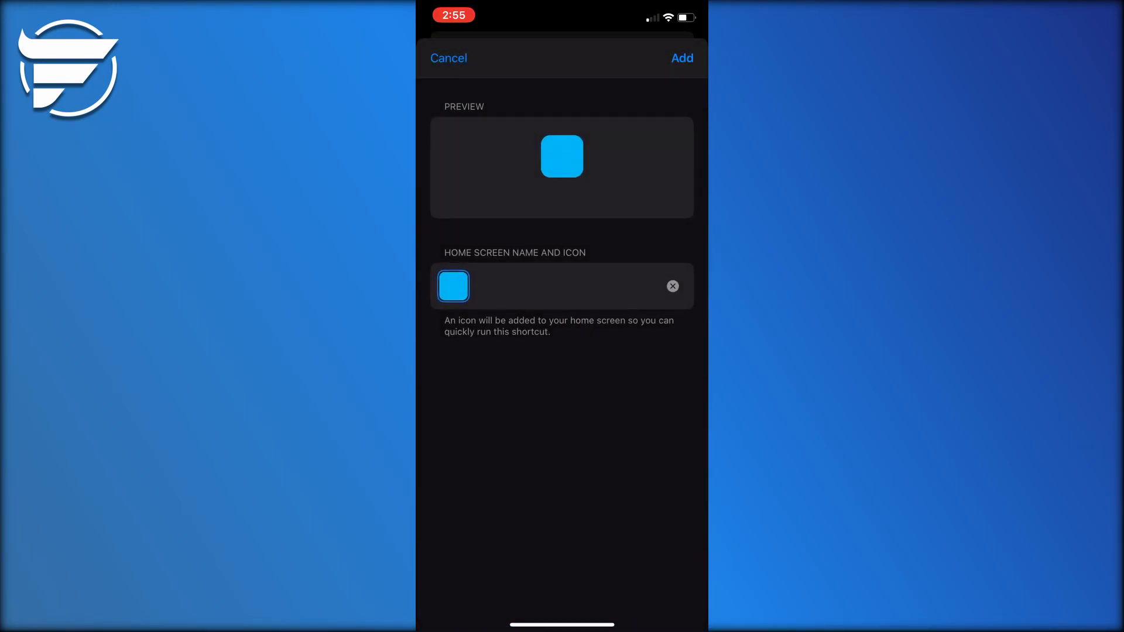
click(681, 58)
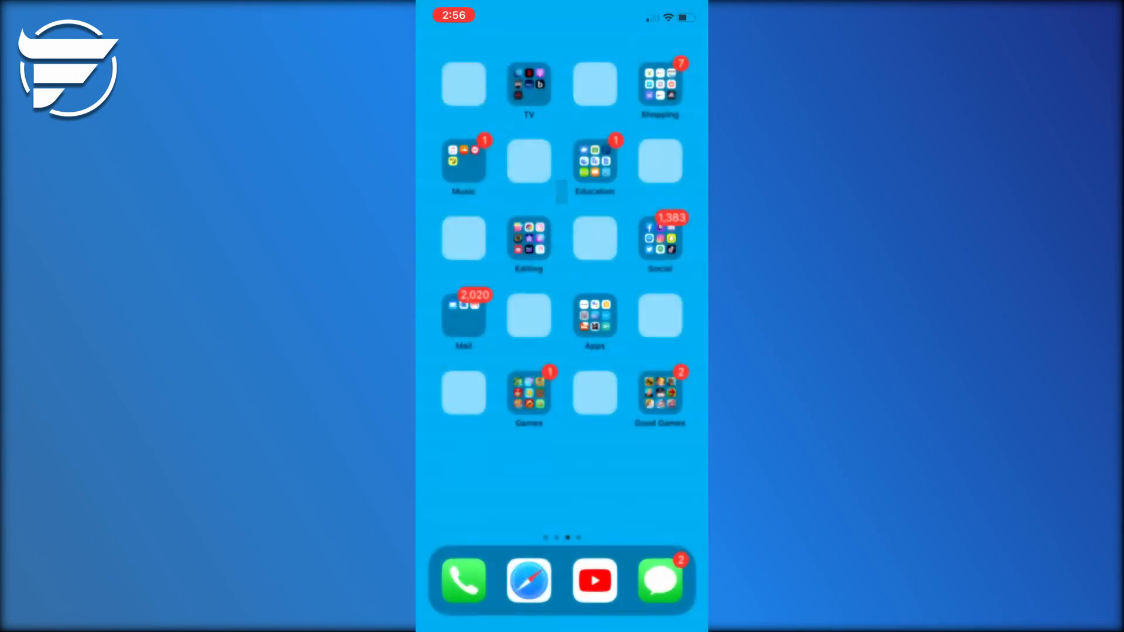
Exit jiggle mode and swipe between pages to view the blue icon
scroll(left, 3)
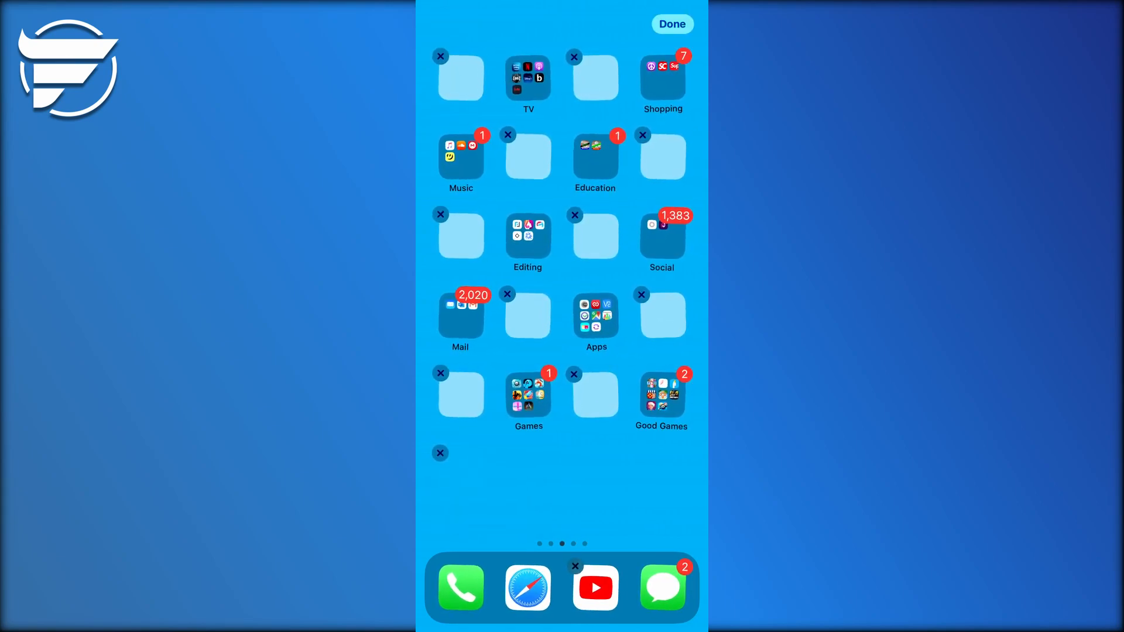
click(671, 23)
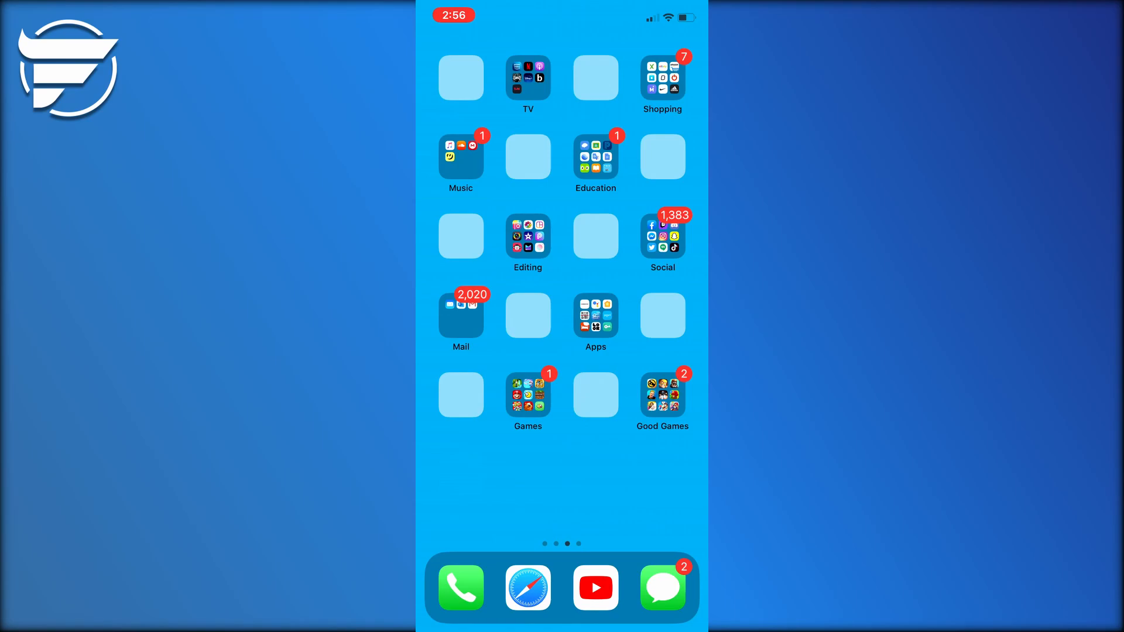
scroll(left, 3)
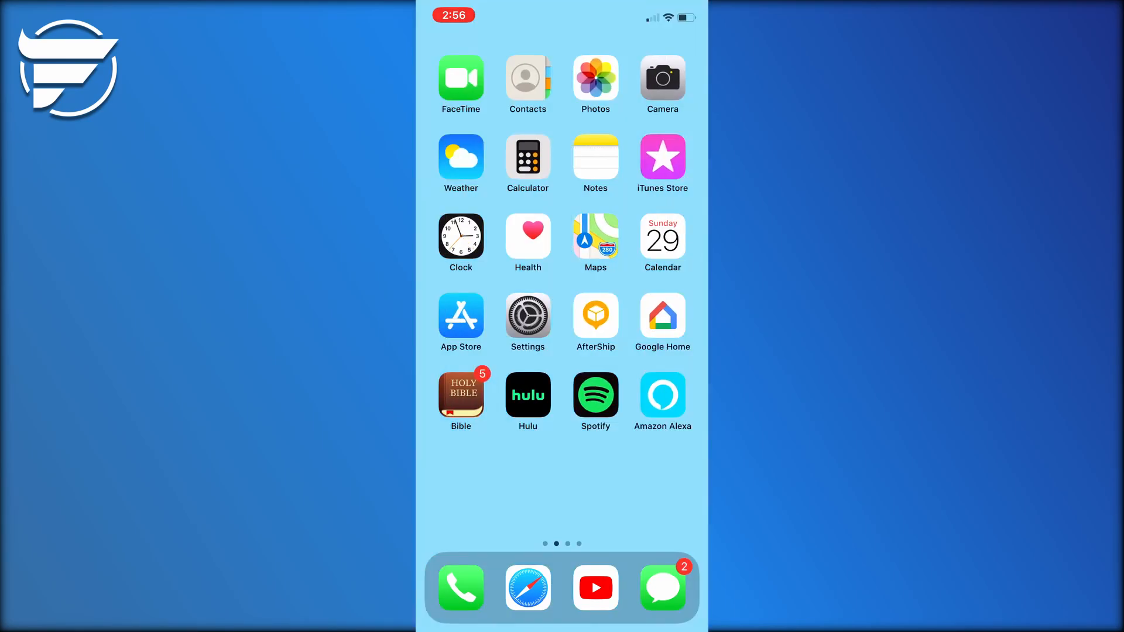
scroll(left, 3)
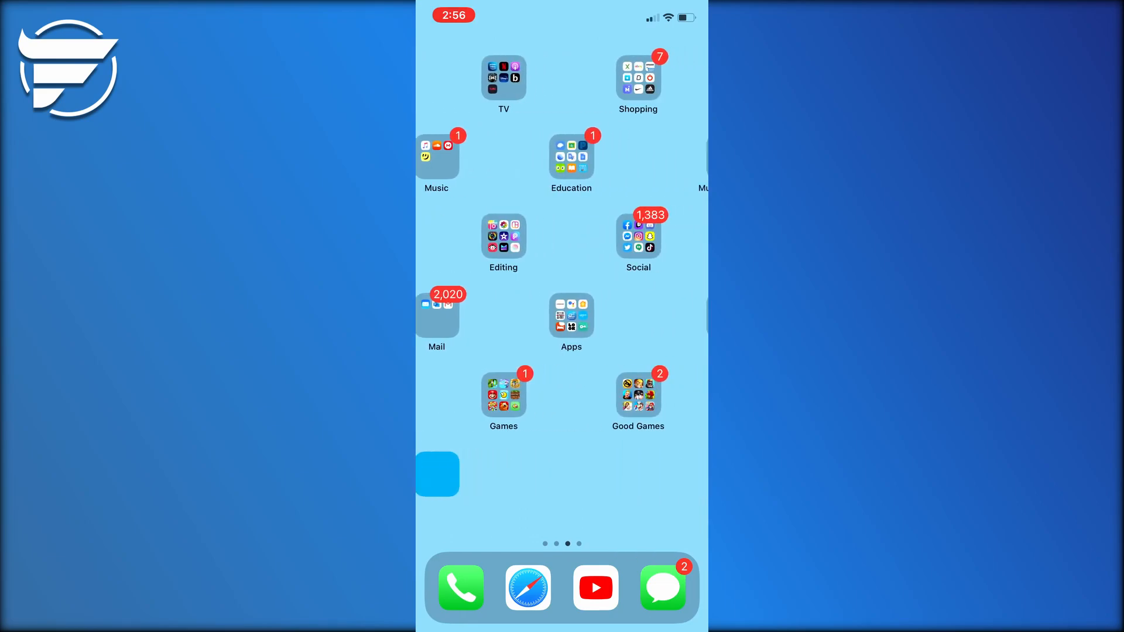